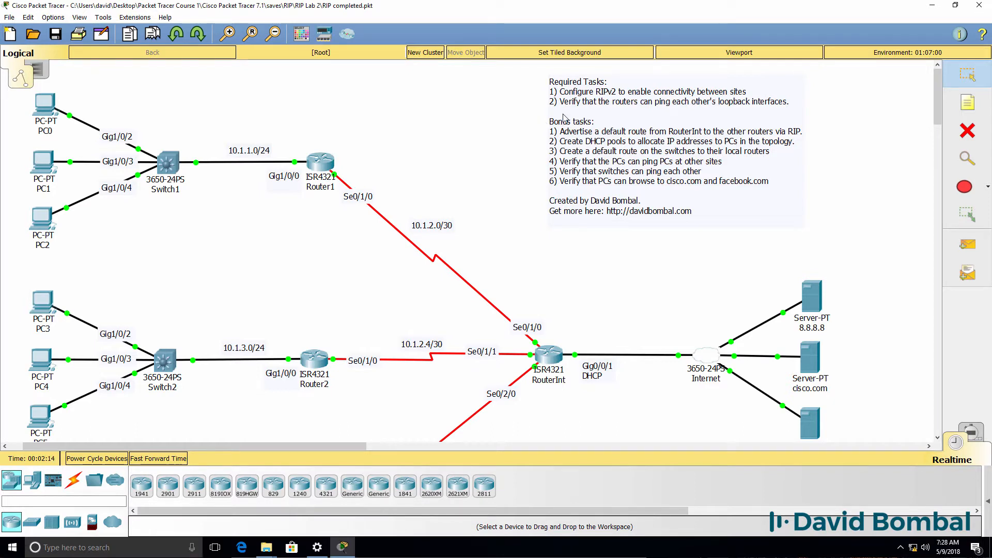
pyautogui.moveTo(842, 114)
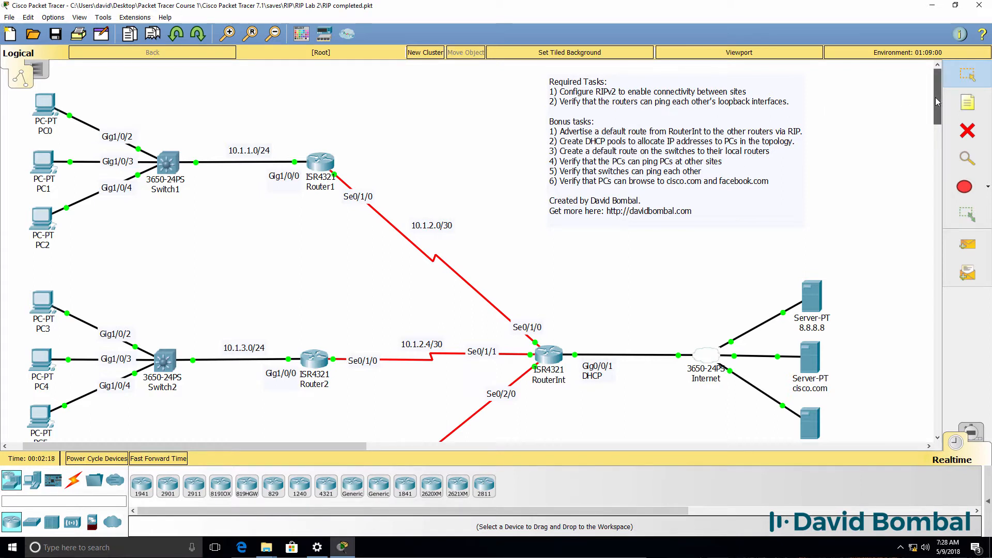
# Open Router1's configuration window on its CLI tab.
pyautogui.scroll(-3)
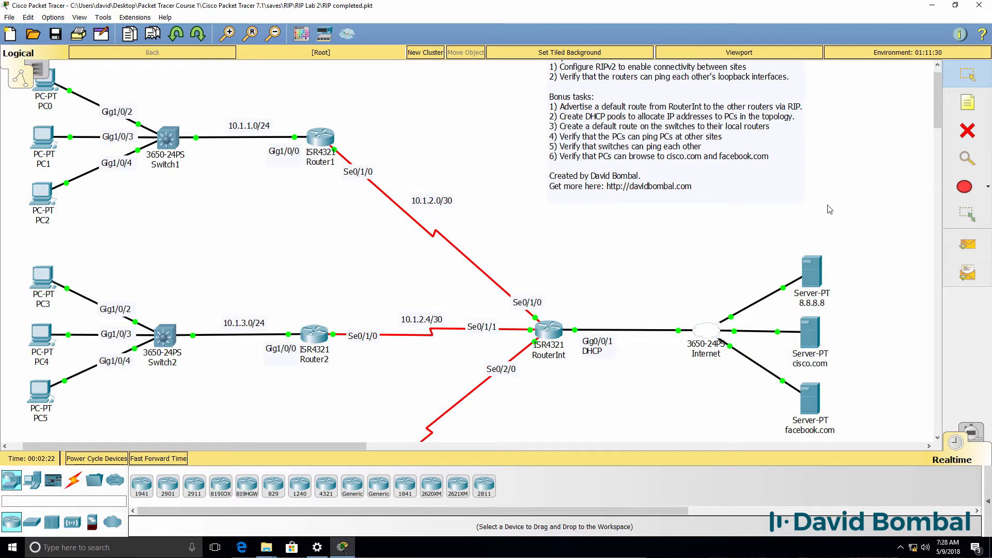
pyautogui.scroll(-3)
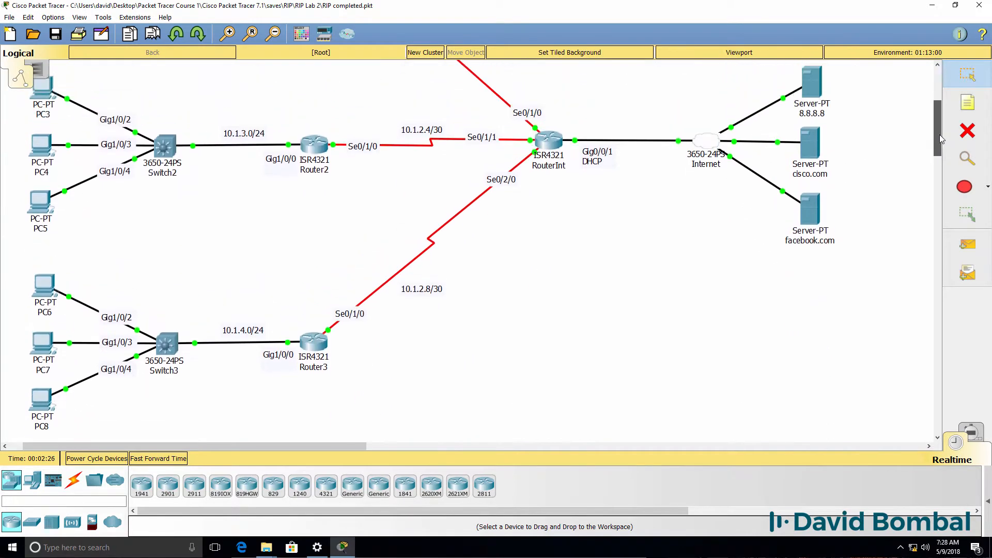
pyautogui.moveTo(546, 186)
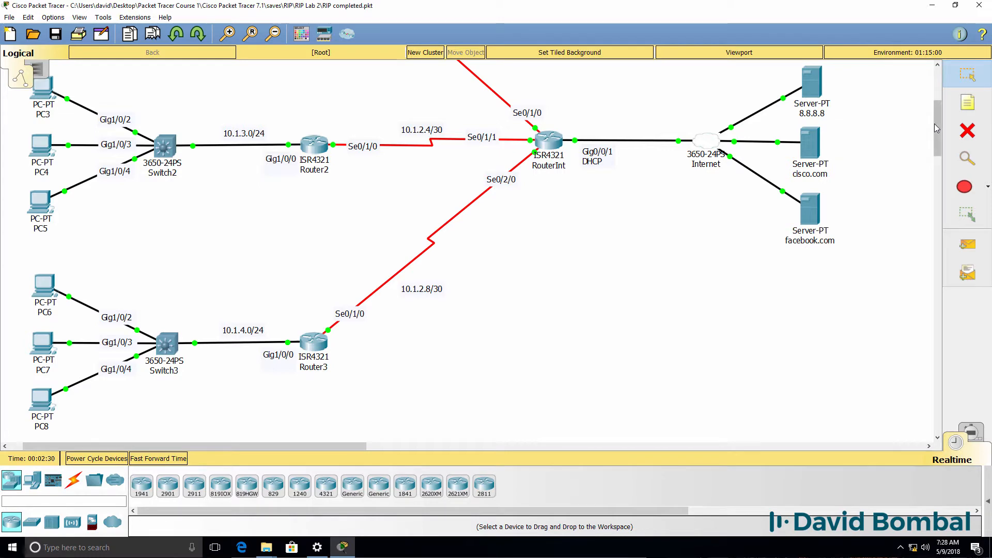
pyautogui.scroll(3)
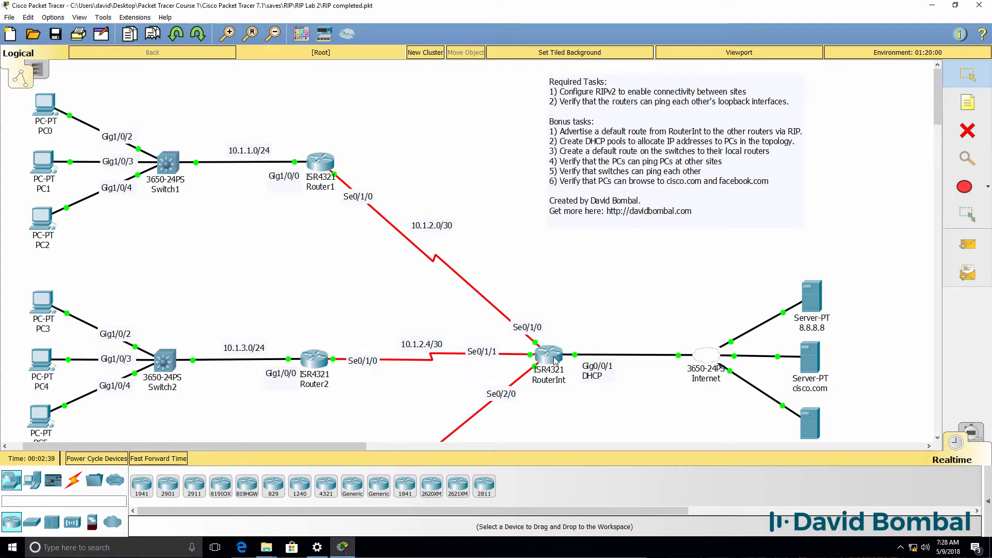
pyautogui.moveTo(822, 158)
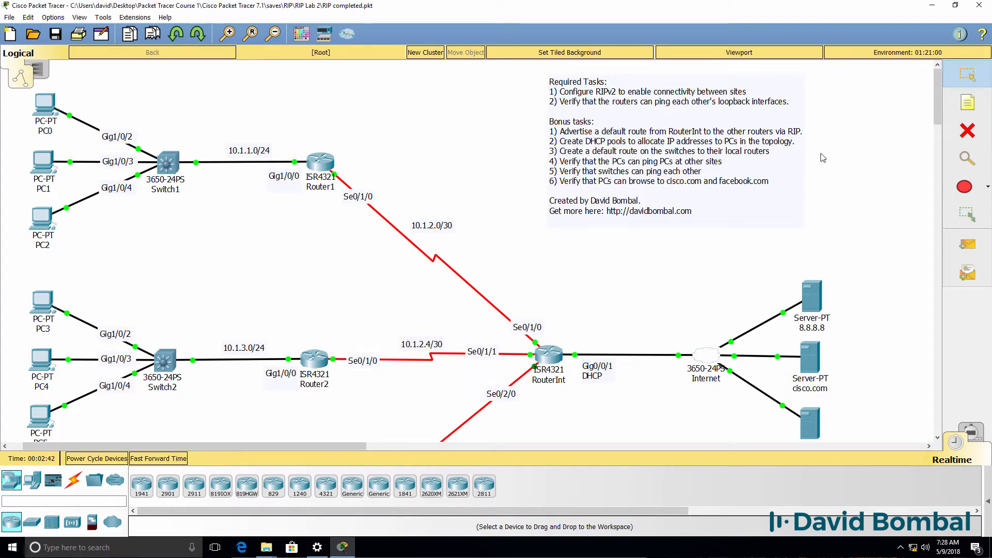
pyautogui.scroll(-3)
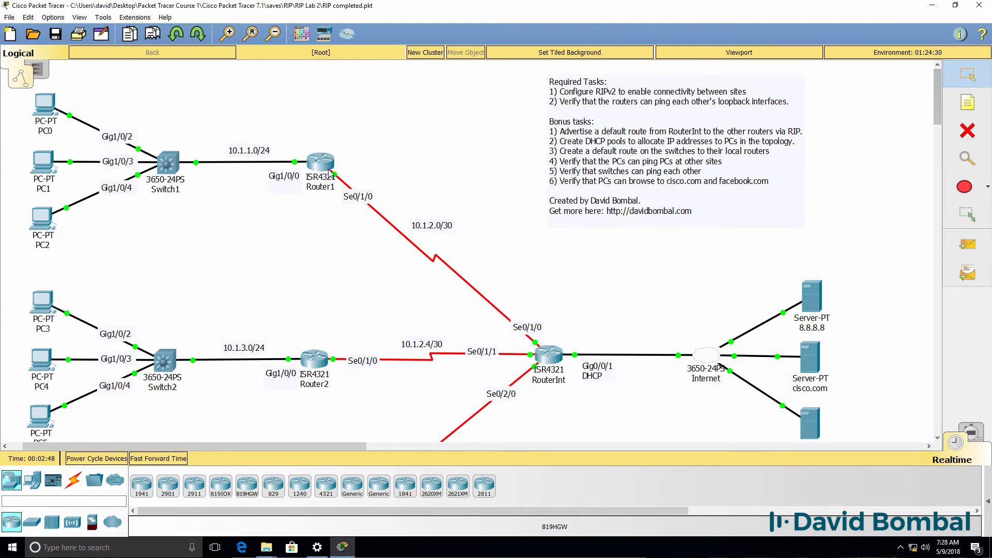
pyautogui.doubleClick(320, 161)
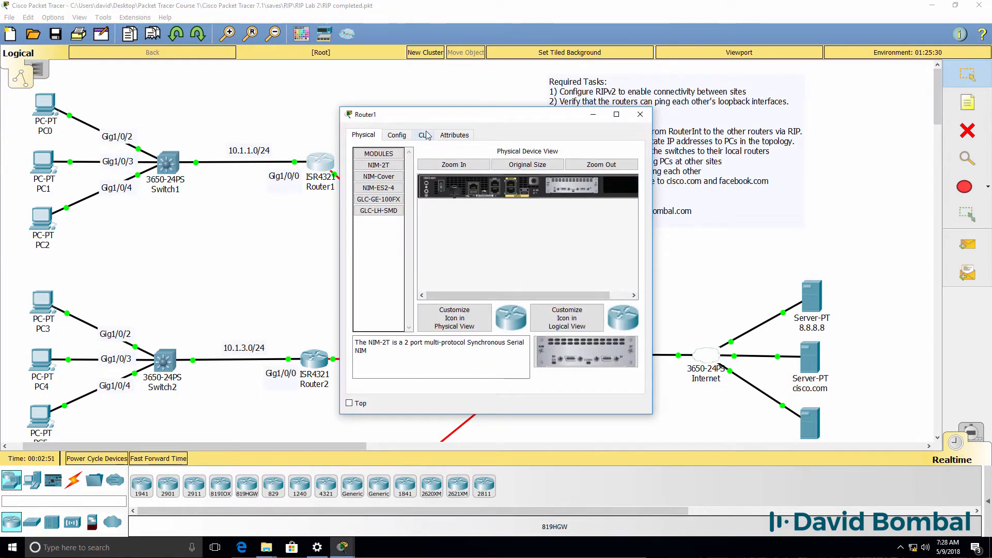
pyautogui.click(422, 135)
pyautogui.write('sh i')
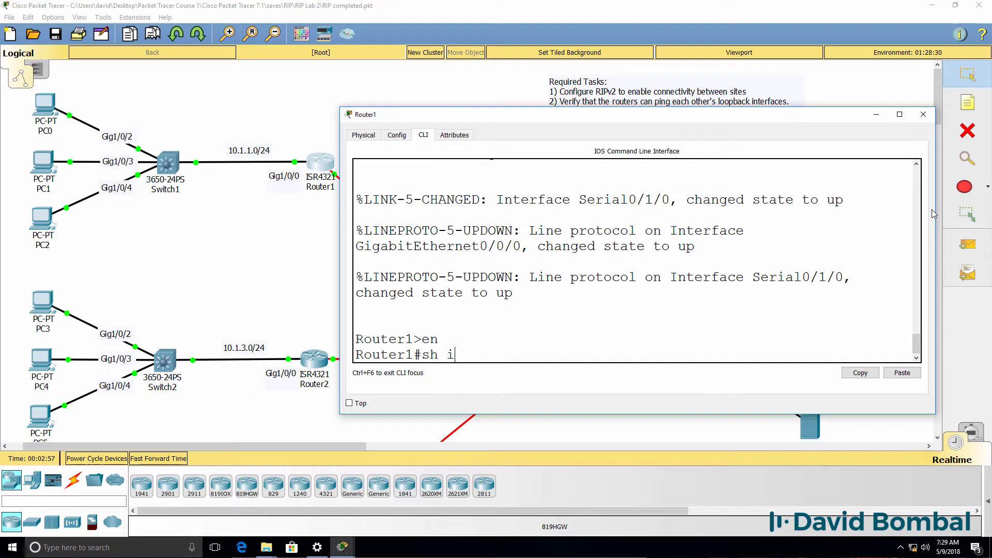
# Run 'sh ip int brief', confirm Gig0/0/0 at 10.1.1.1, and start editing the Gig1/0/0 label.
pyautogui.write('p int')
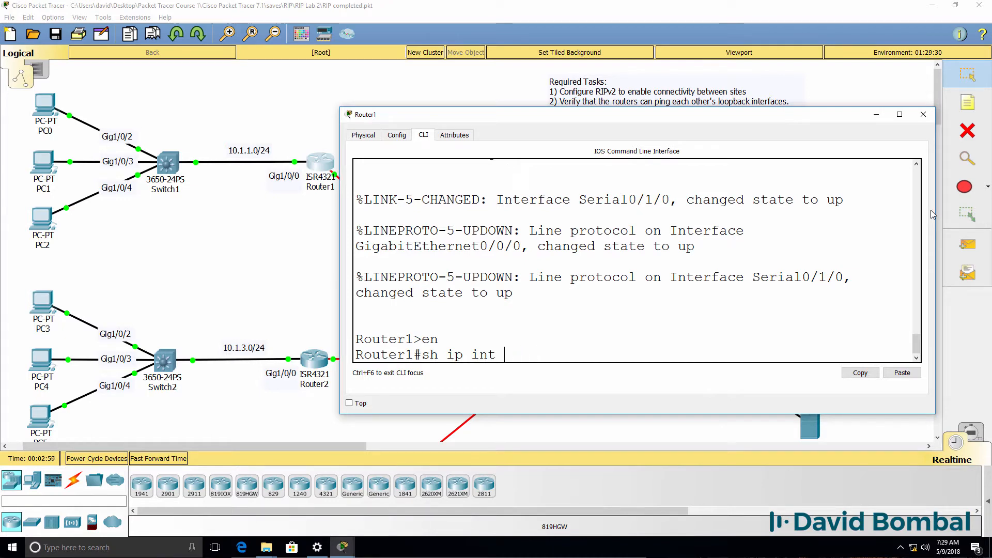
pyautogui.press('Return')
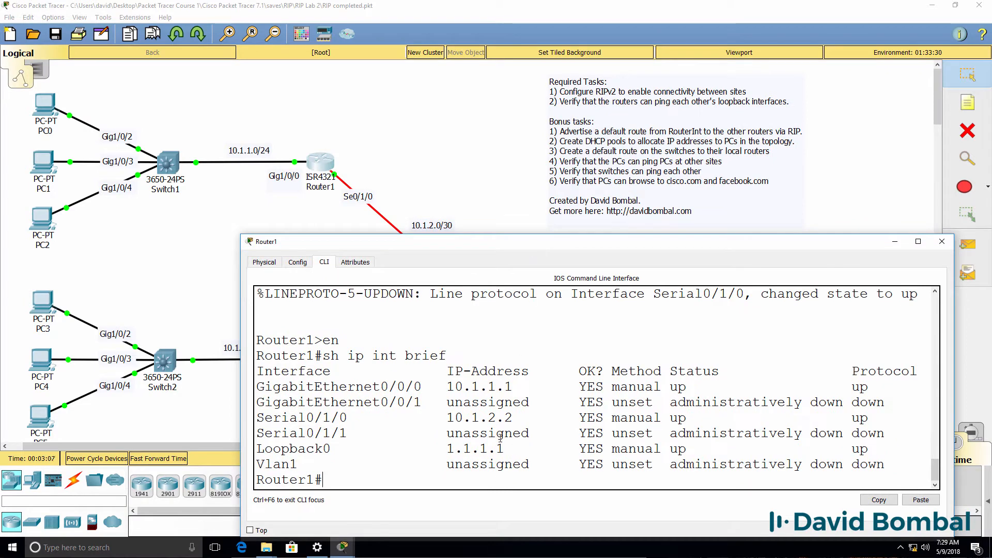
pyautogui.doubleClick(471, 386)
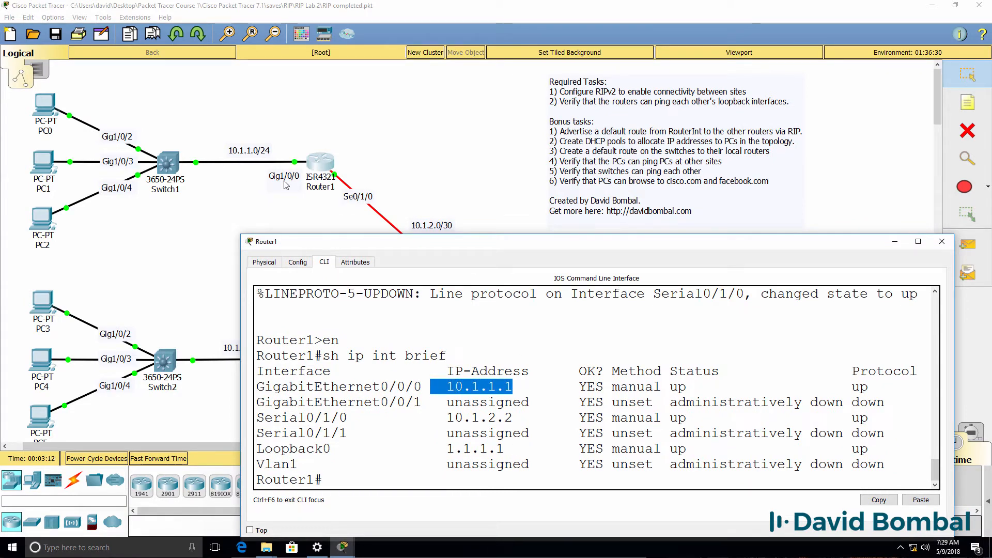
pyautogui.click(941, 241)
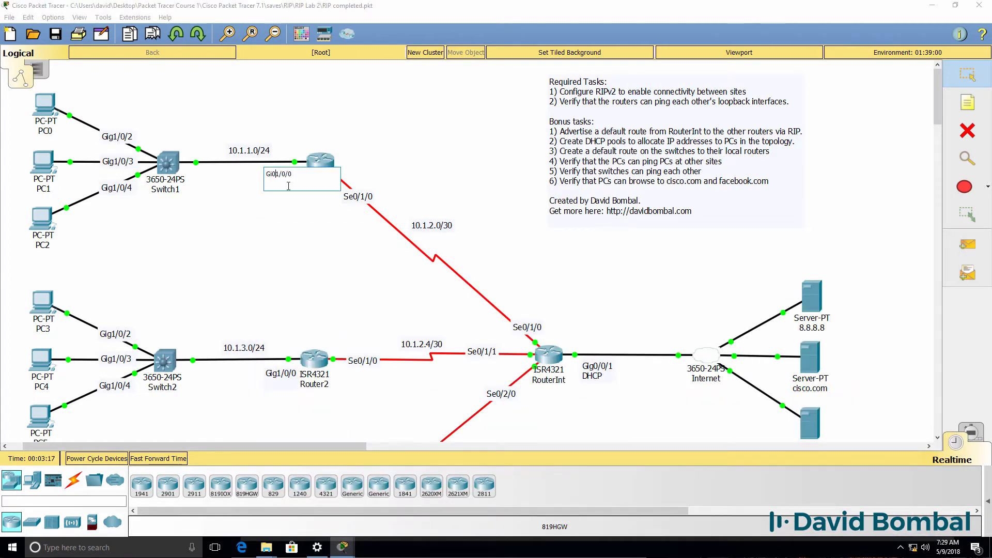
# Change Router1's Gig1/0/0 link label to Gi0/0/0.
pyautogui.doubleClick(320, 160)
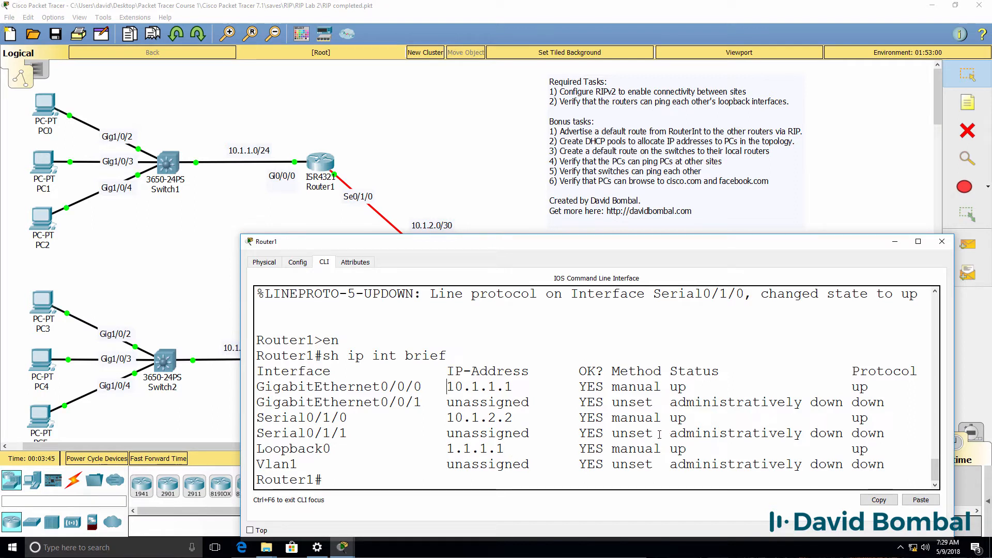
# Run 'sh ip route' on Router1 and highlight its connected and local routes.
pyautogui.write('sh i')
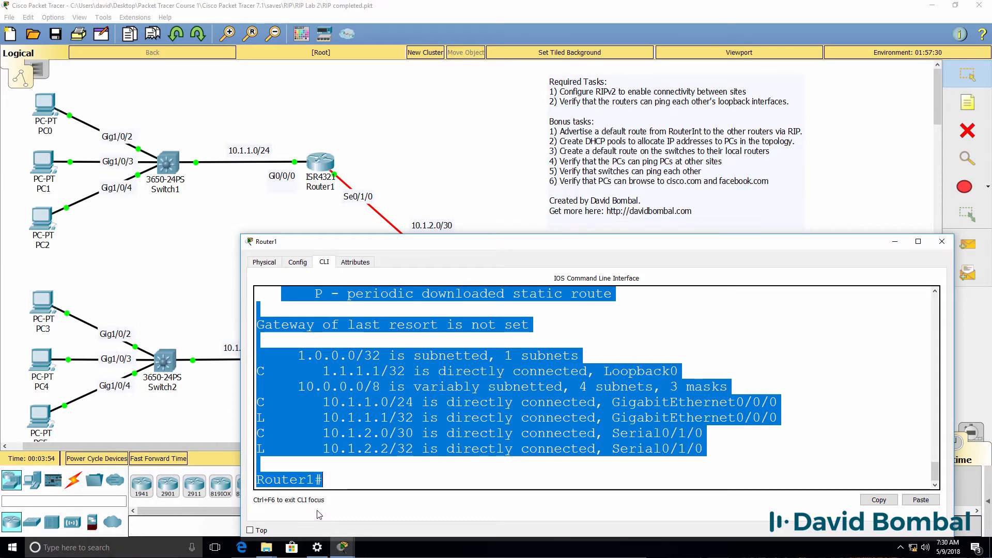
pyautogui.click(496, 466)
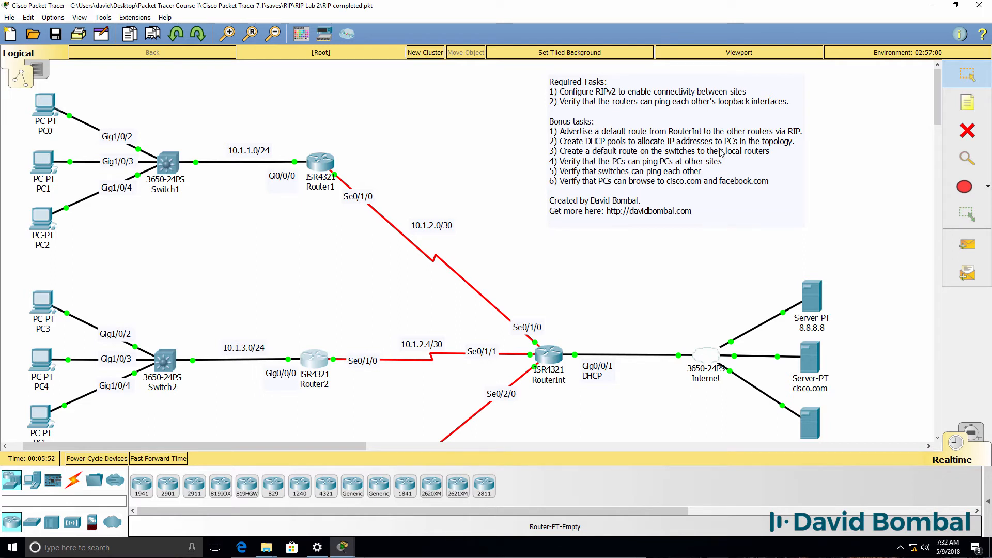
pyautogui.moveTo(772, 150)
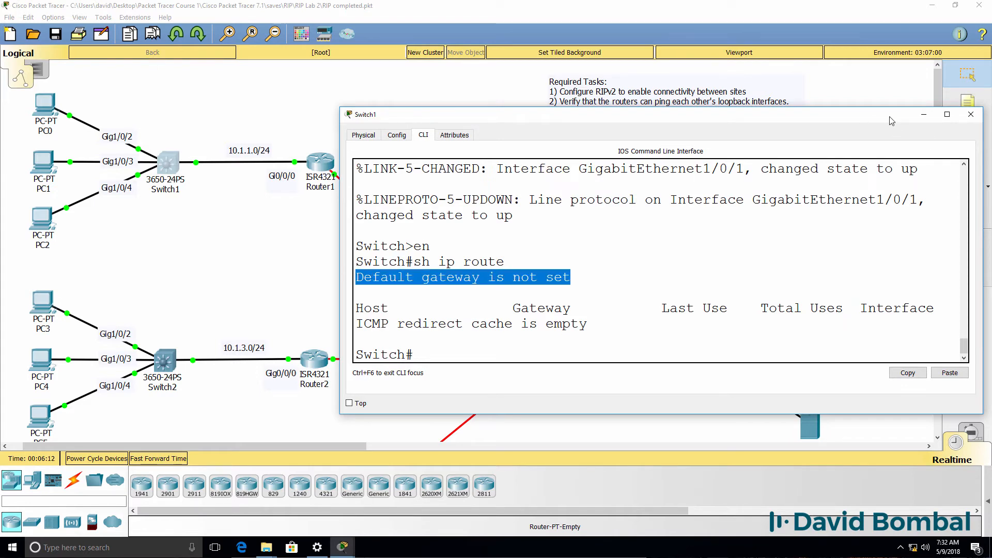
pyautogui.click(970, 113)
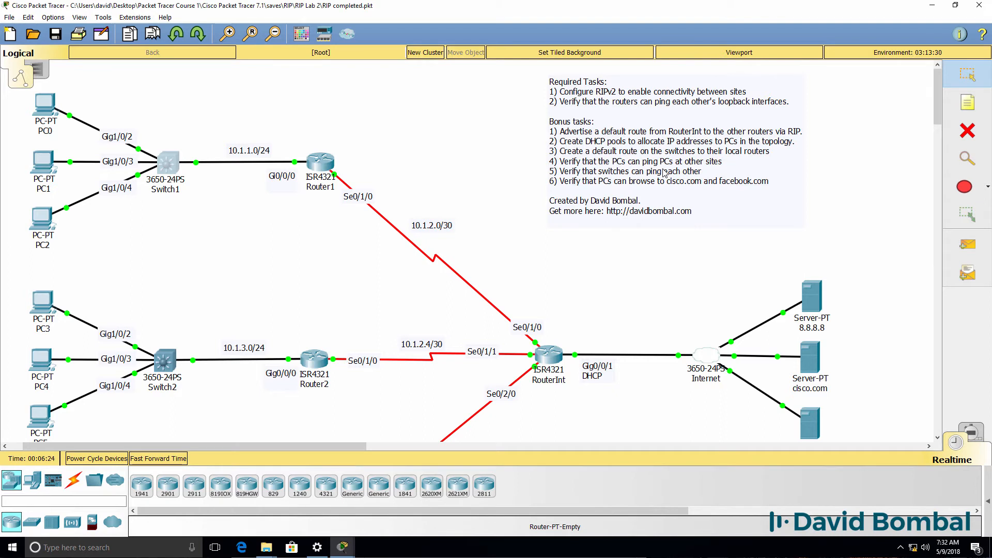
pyautogui.moveTo(68, 105)
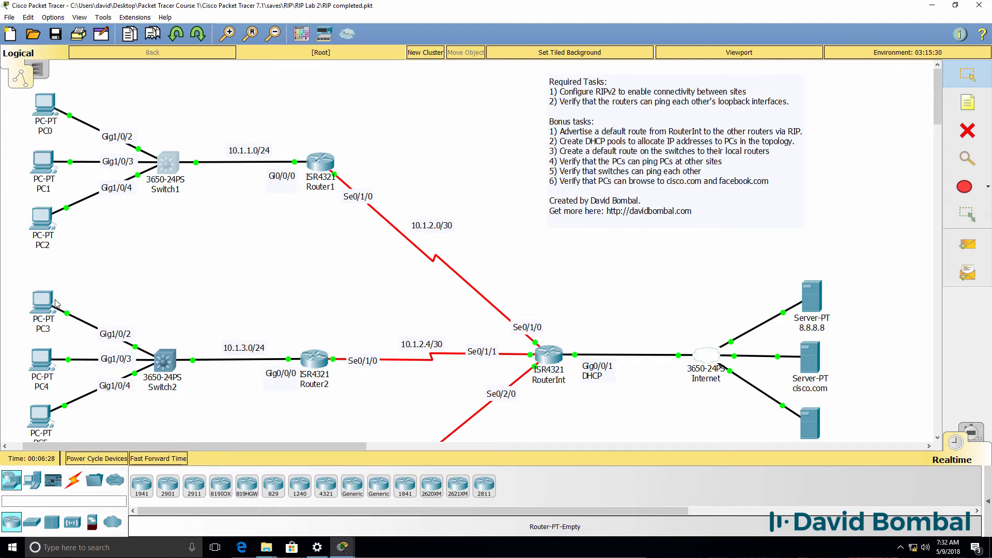
pyautogui.moveTo(929, 92)
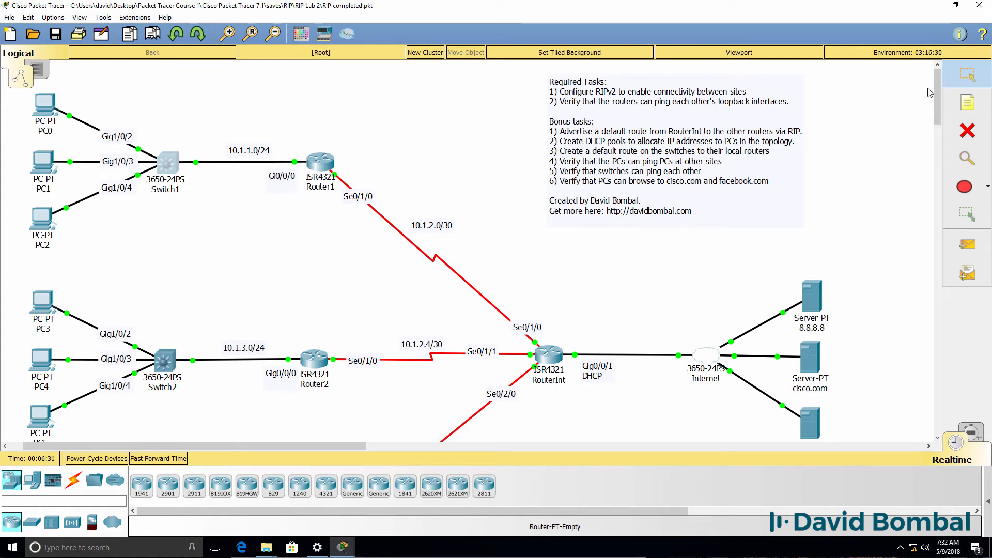
pyautogui.scroll(-3)
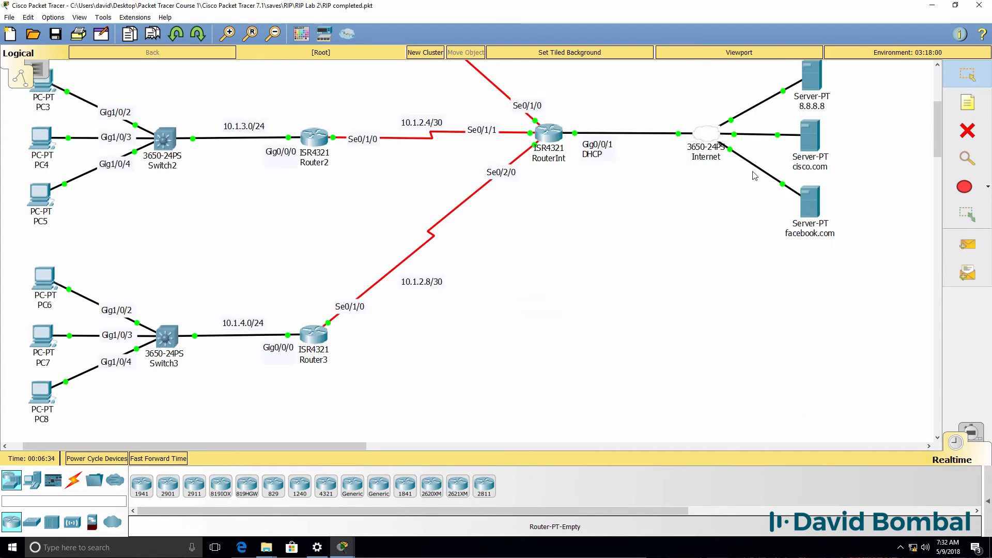
pyautogui.scroll(3)
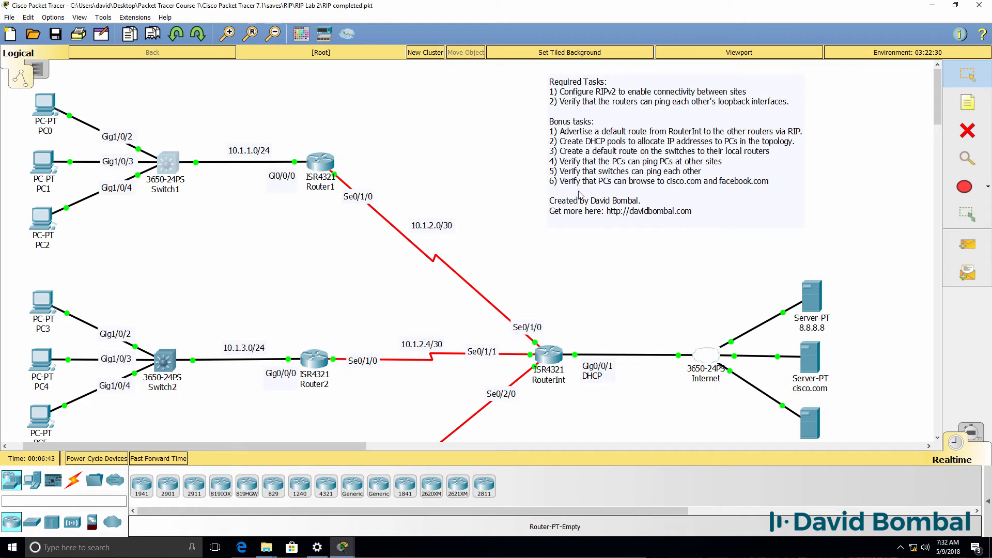
pyautogui.moveTo(742, 194)
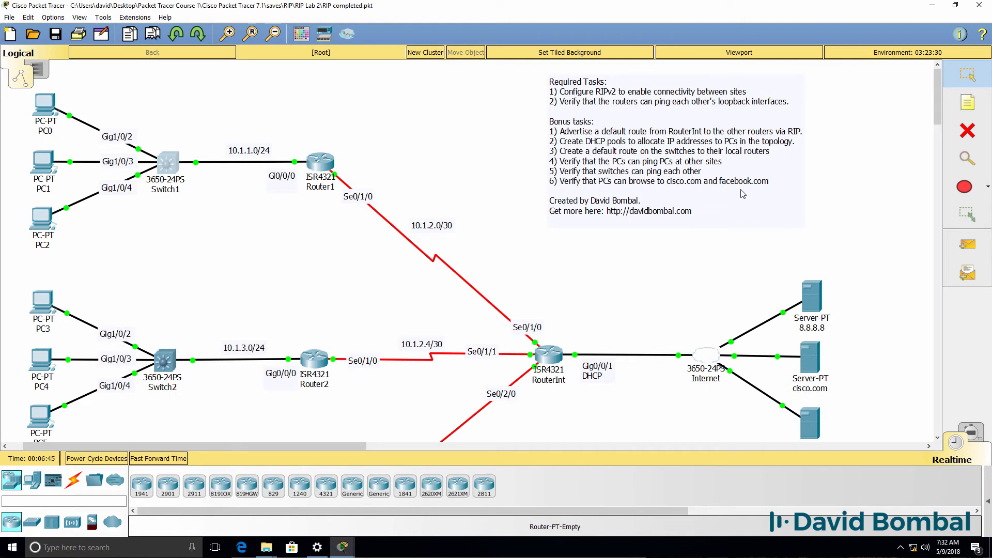
pyautogui.moveTo(881, 203)
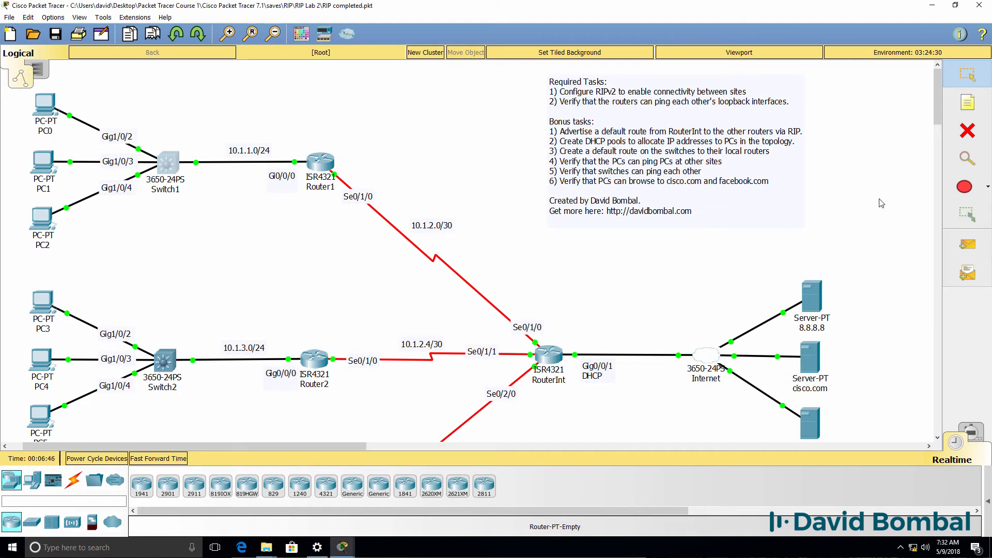
pyautogui.scroll(-3)
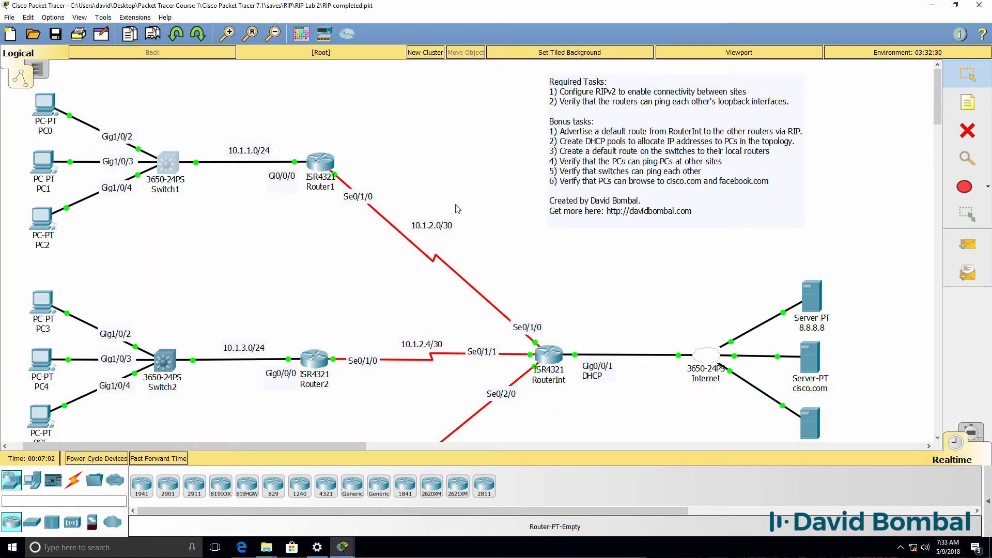
pyautogui.moveTo(448, 324)
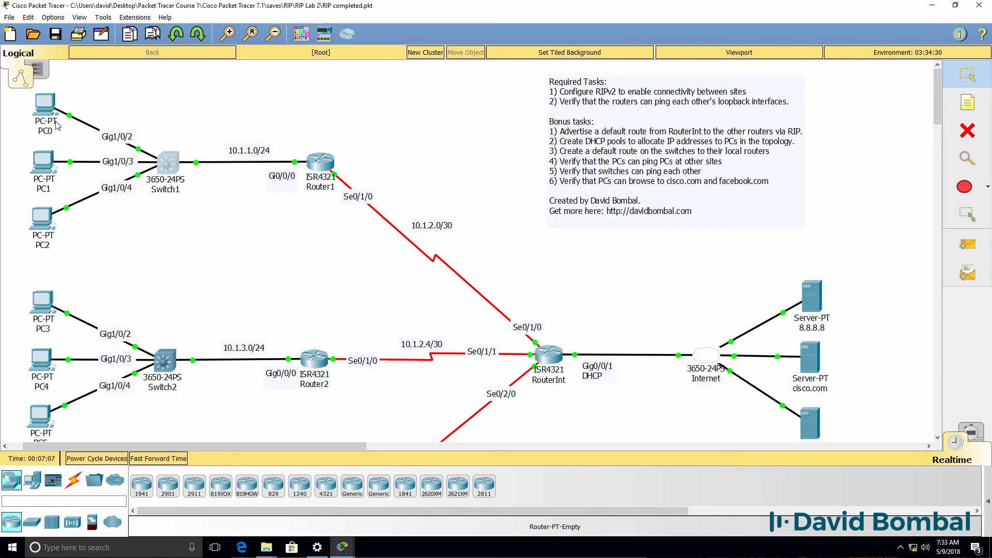
pyautogui.moveTo(845, 389)
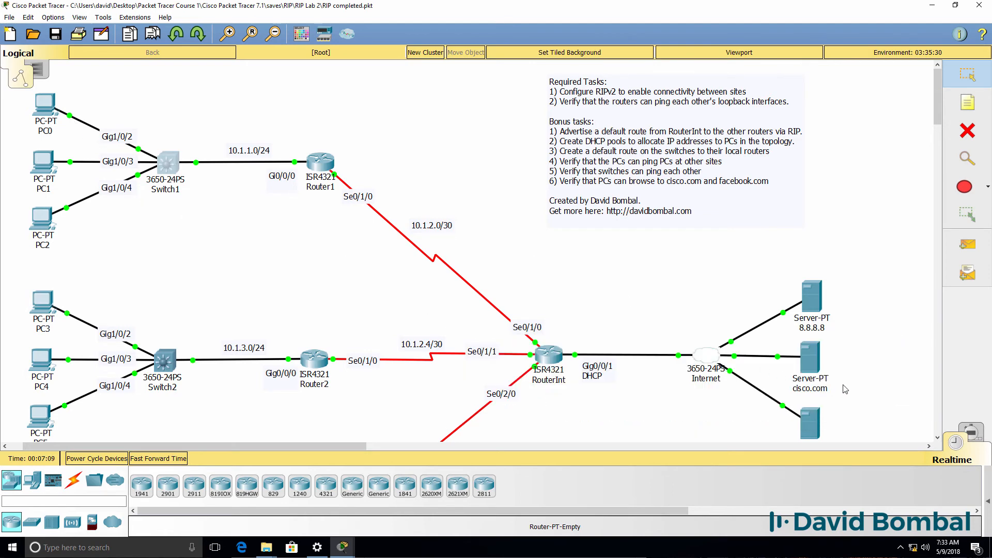